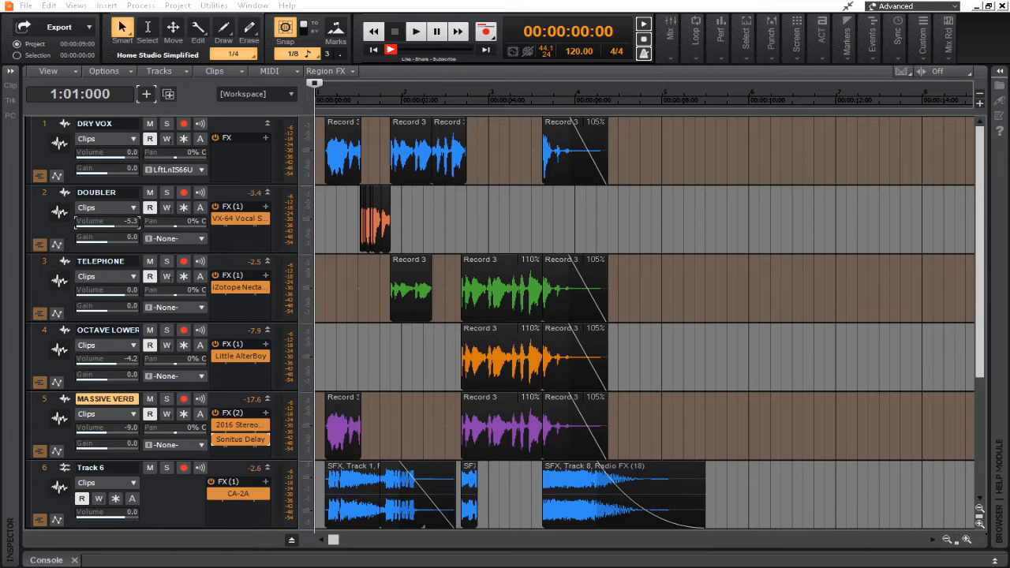
- Solo DRY VOX and play it from the project start, then stop
click(166, 123)
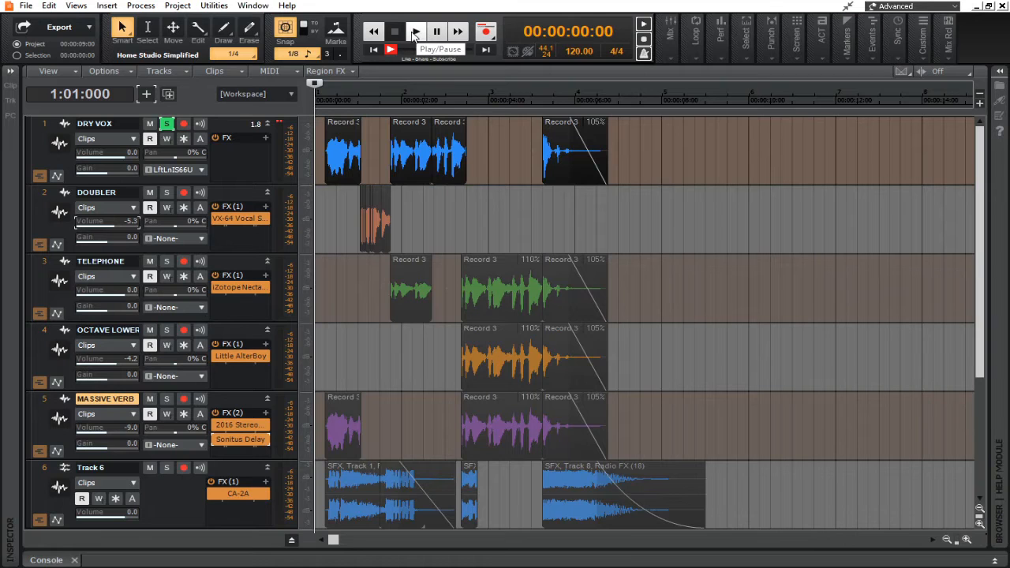
click(415, 31)
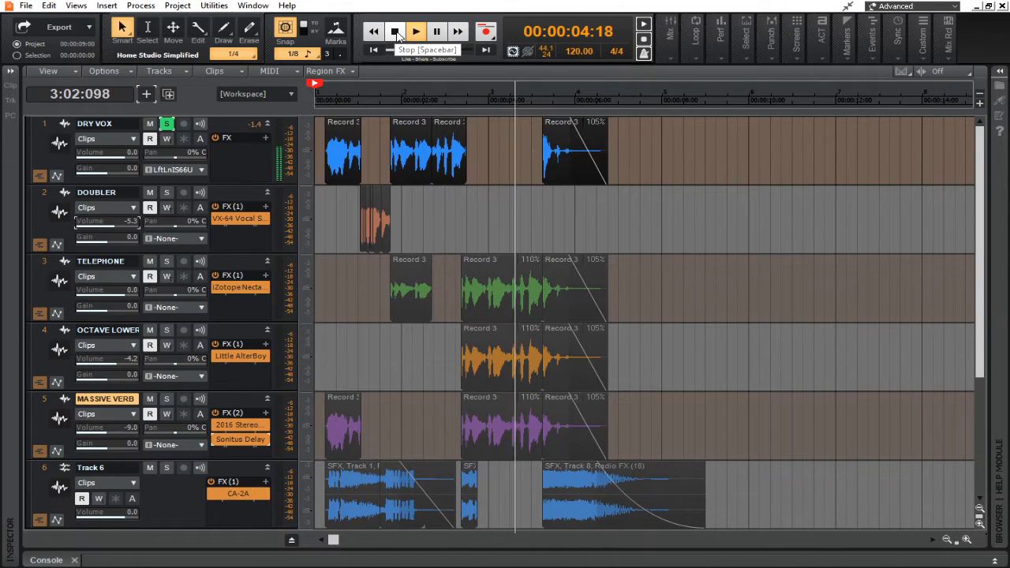
click(415, 31)
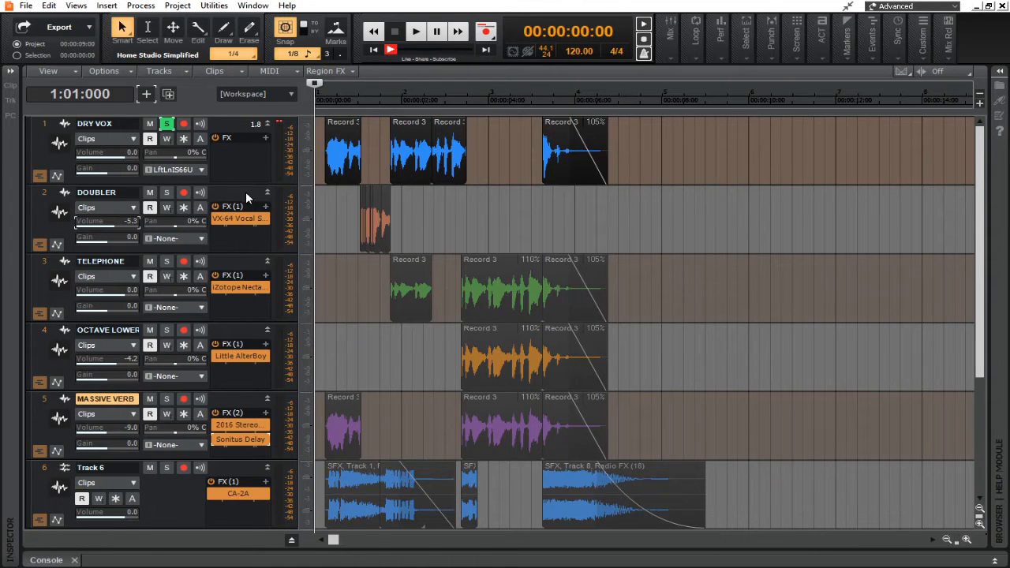
- Turn off solo on DRY VOX and scroll down the track list
double_click(107, 207)
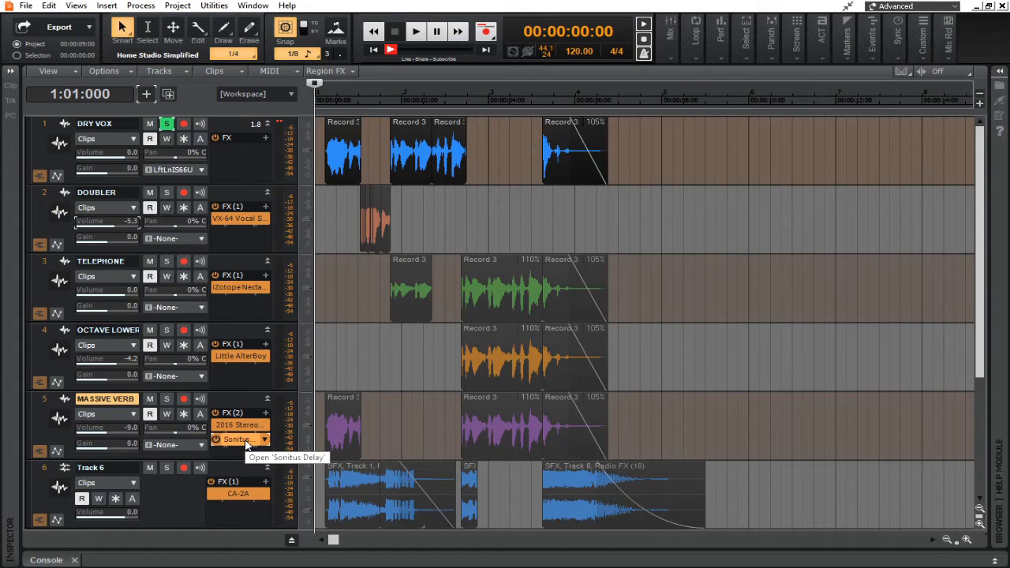
scroll(down, 3)
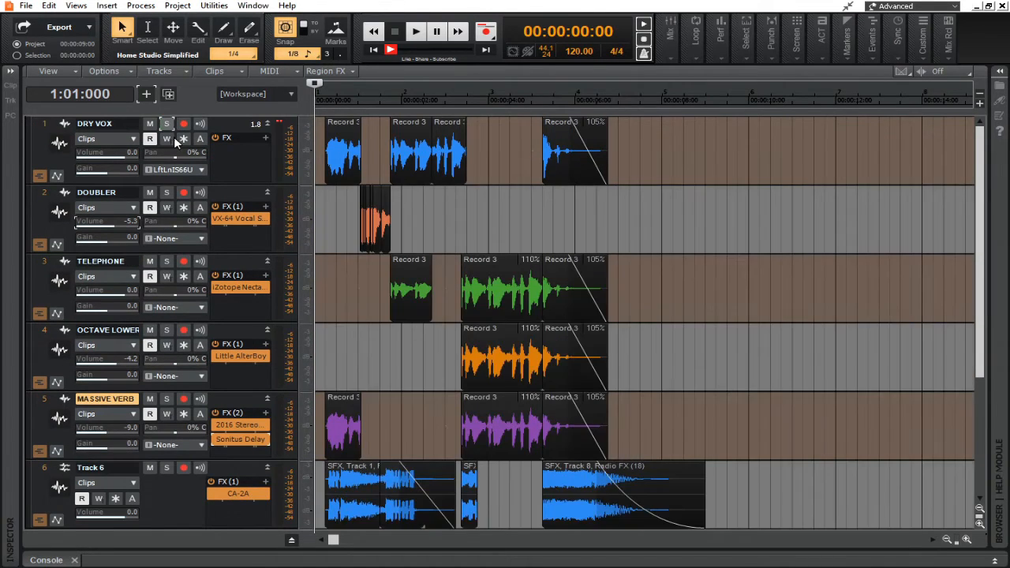
scroll(down, 3)
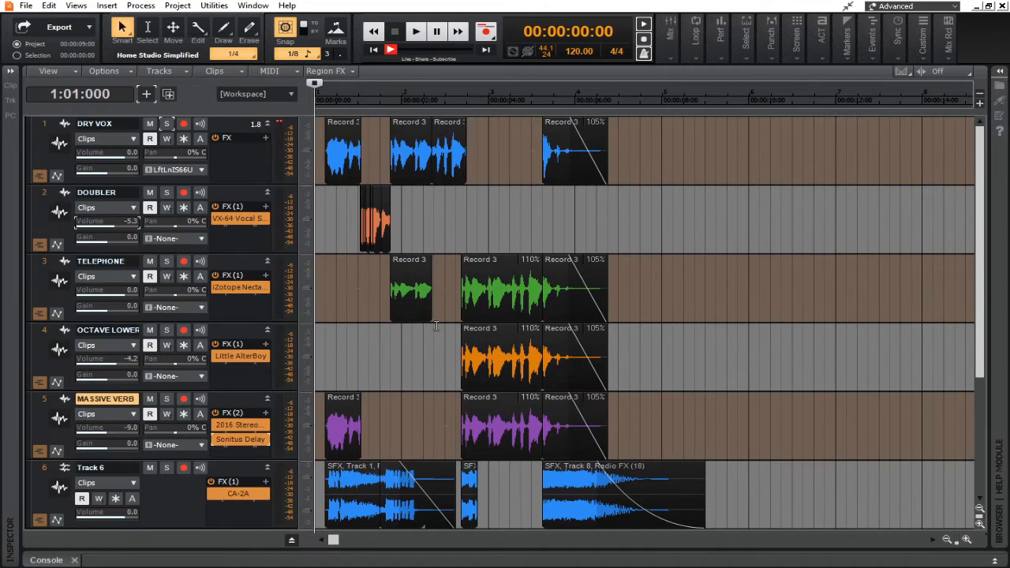
click(415, 32)
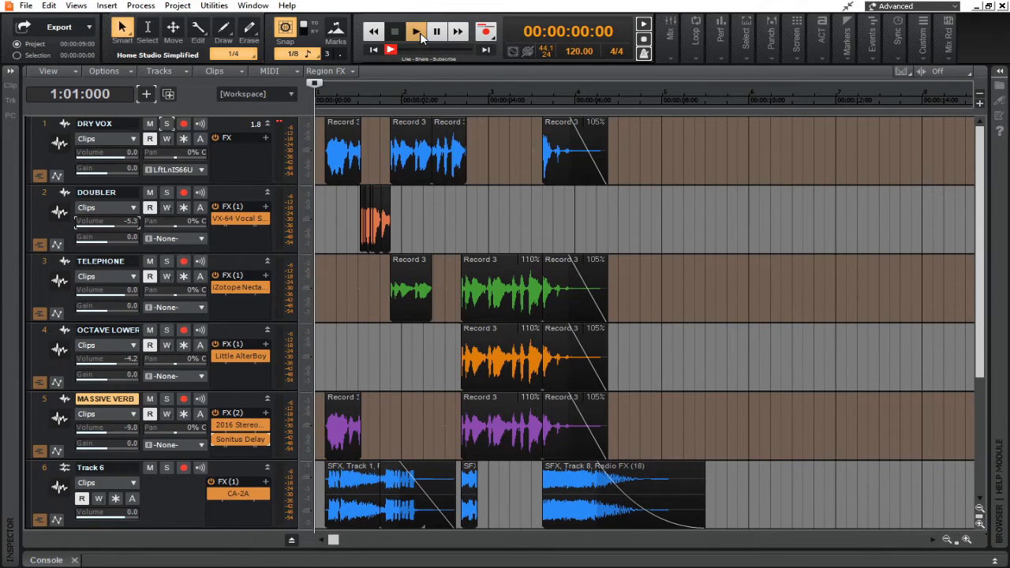
click(416, 32)
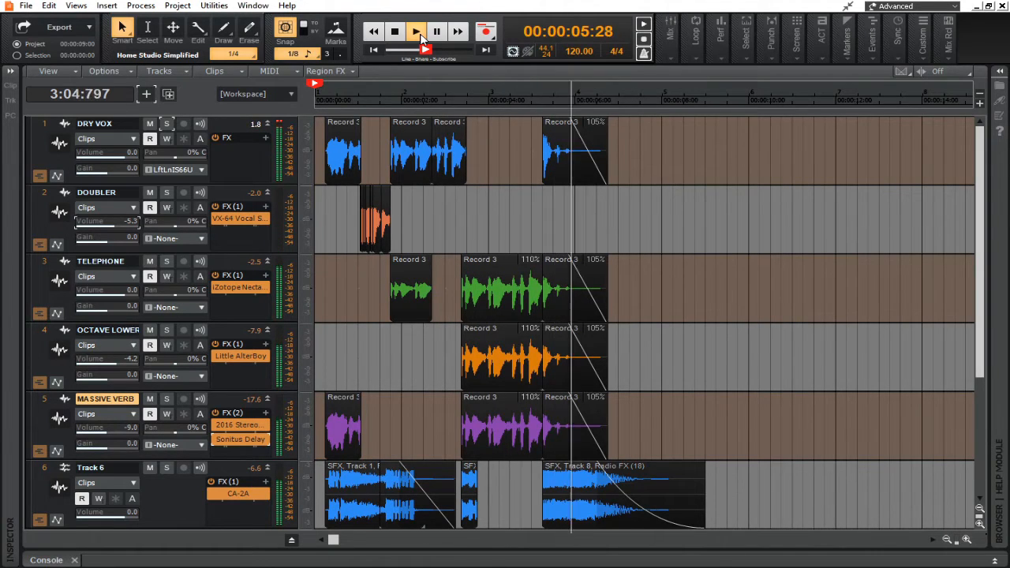
click(394, 31)
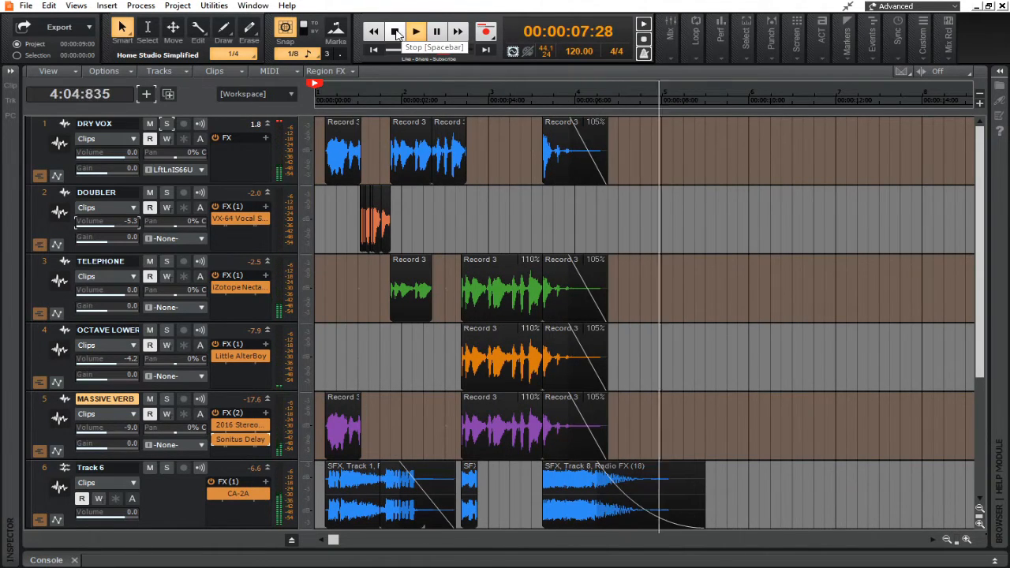
click(395, 31)
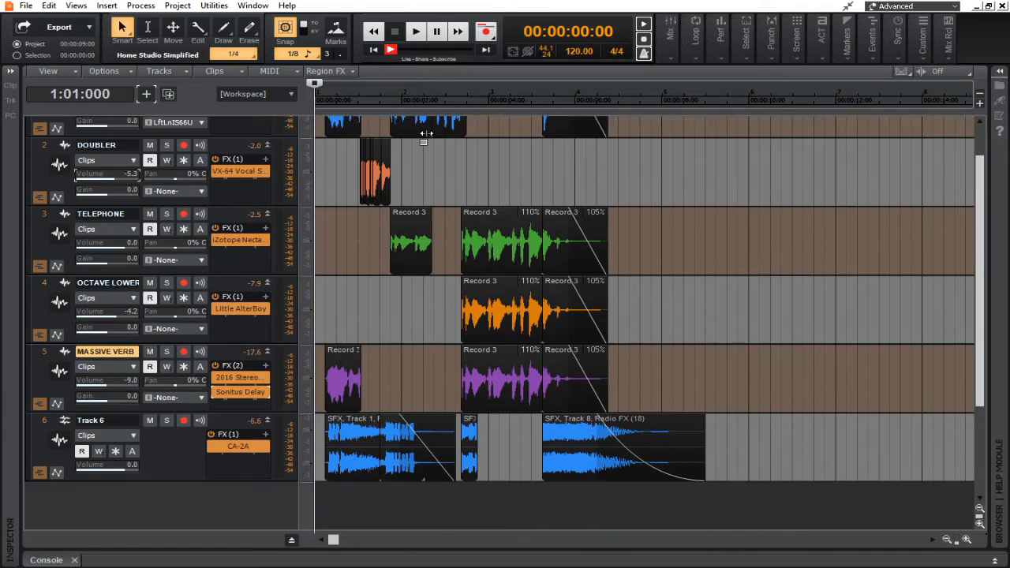
scroll(down, 3)
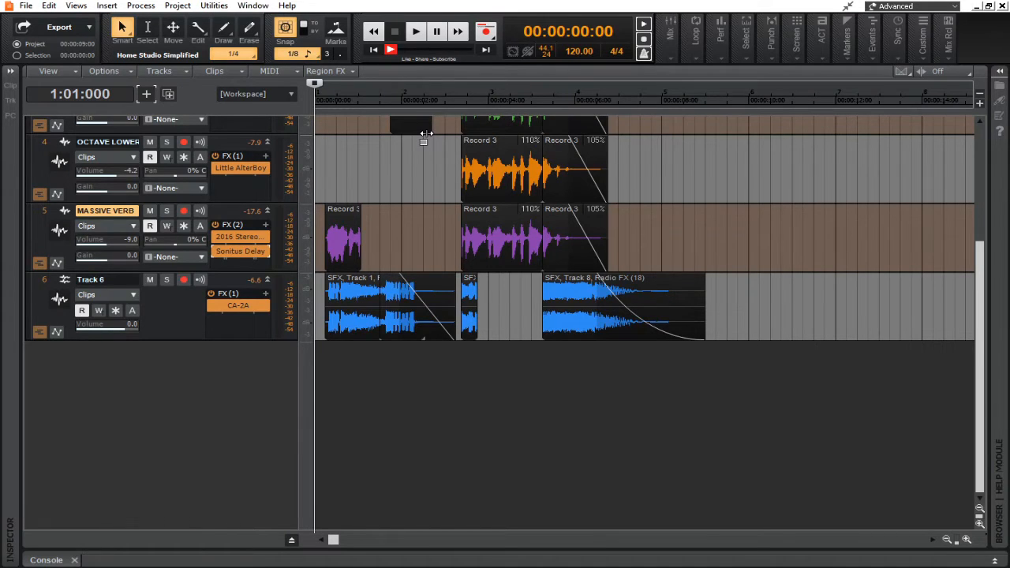
scroll(up, 3)
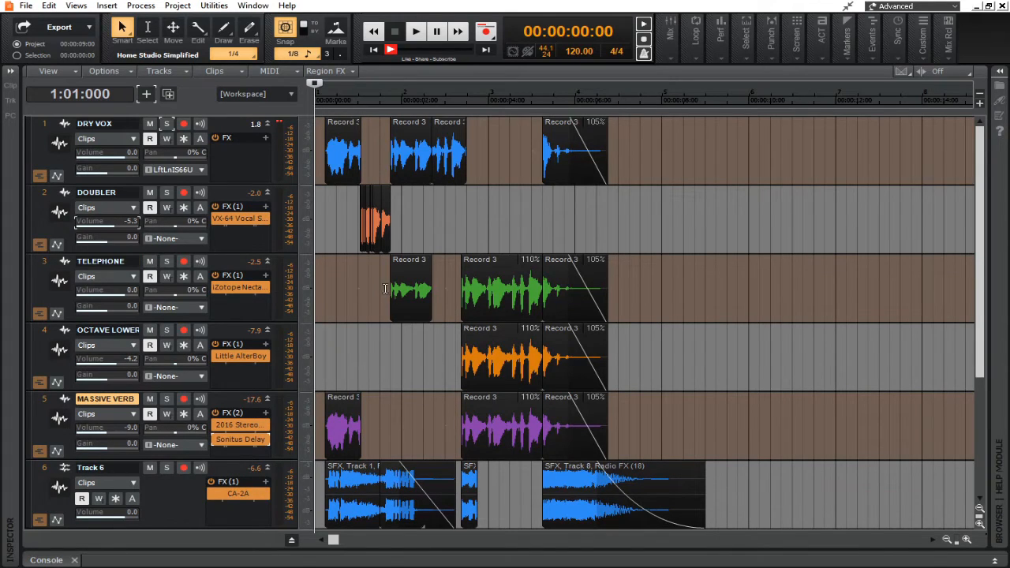
- Solo DOUBLER, set the Now time to about 1:22, then solo and play TELEPHONE
click(166, 192)
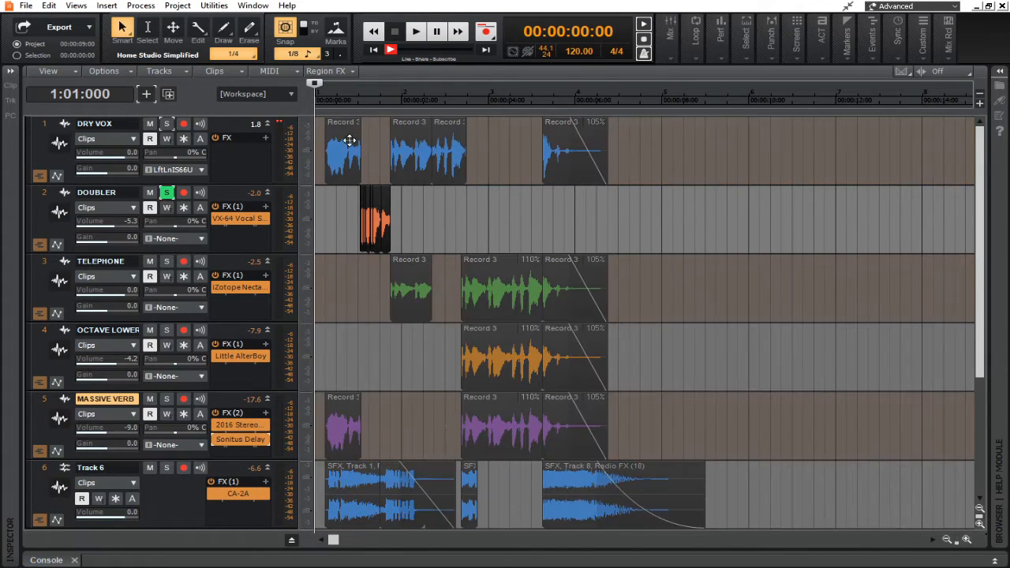
click(346, 99)
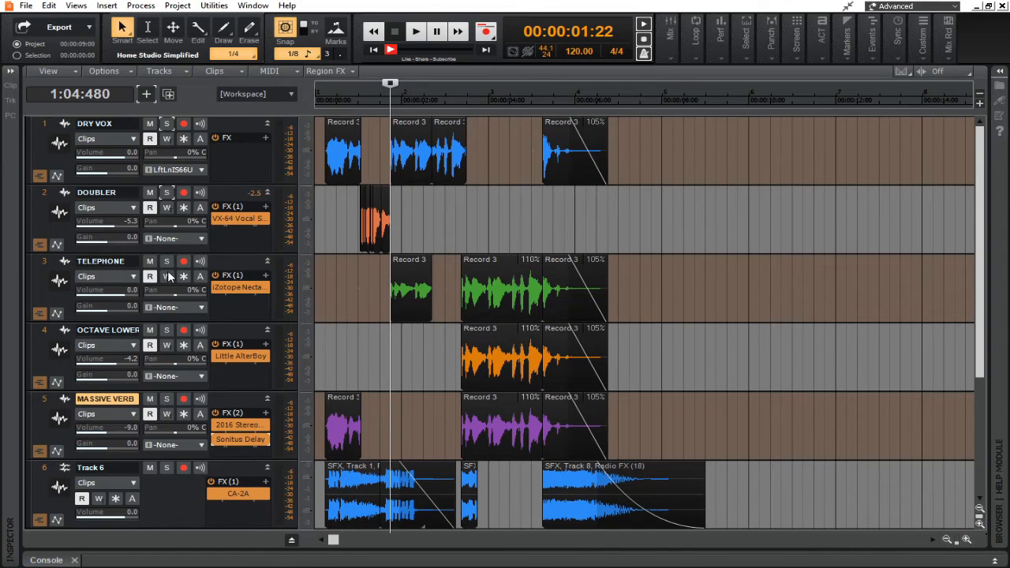
click(167, 276)
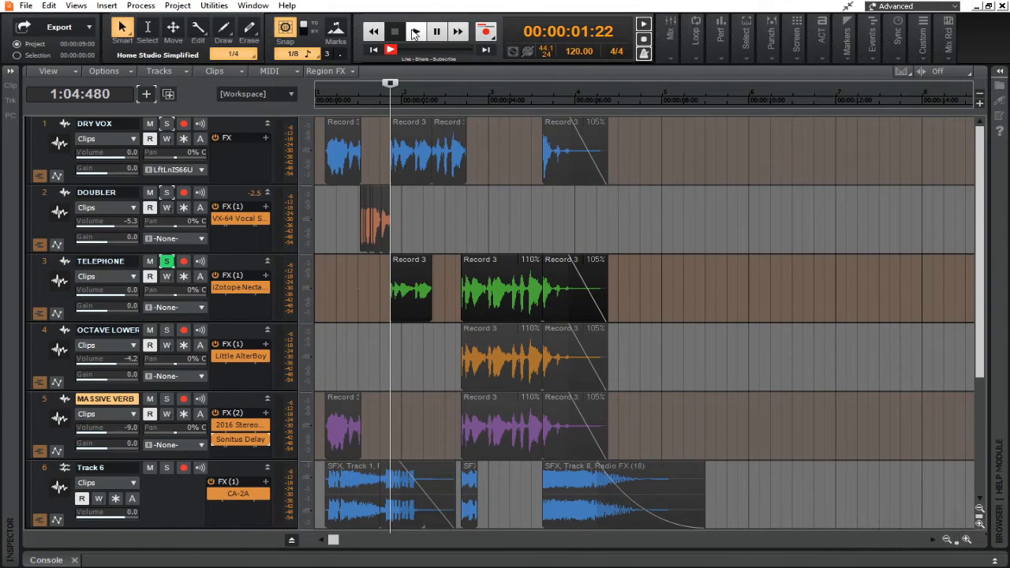
click(415, 31)
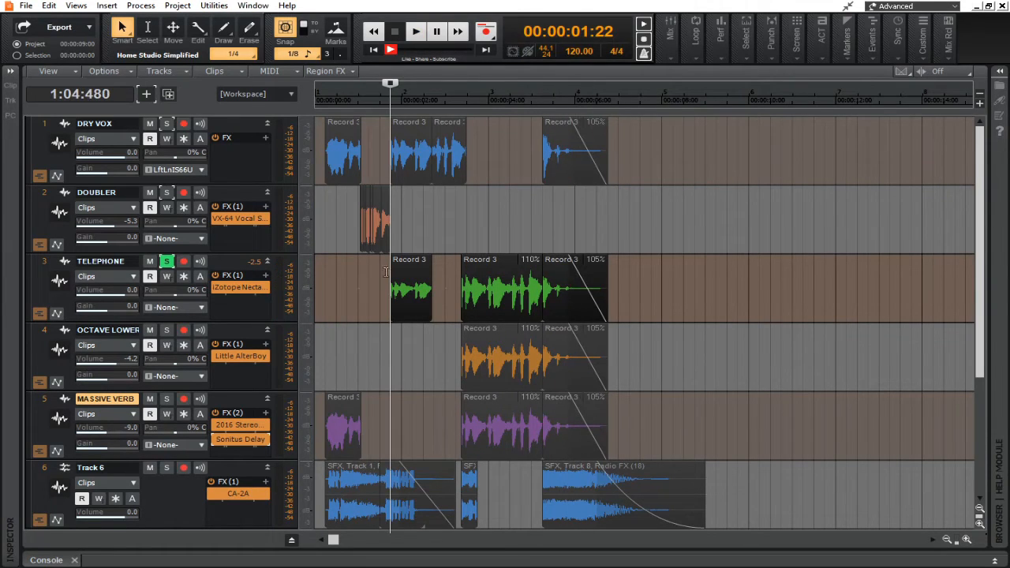
scroll(down, 3)
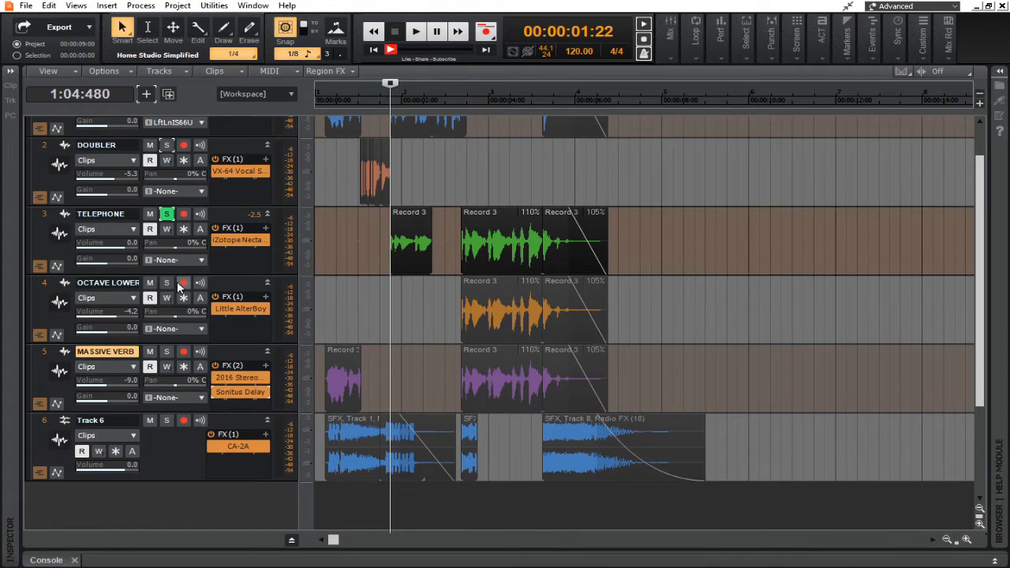
- Solo OCTAVE LOWER, play it from about one second, then stop
click(183, 282)
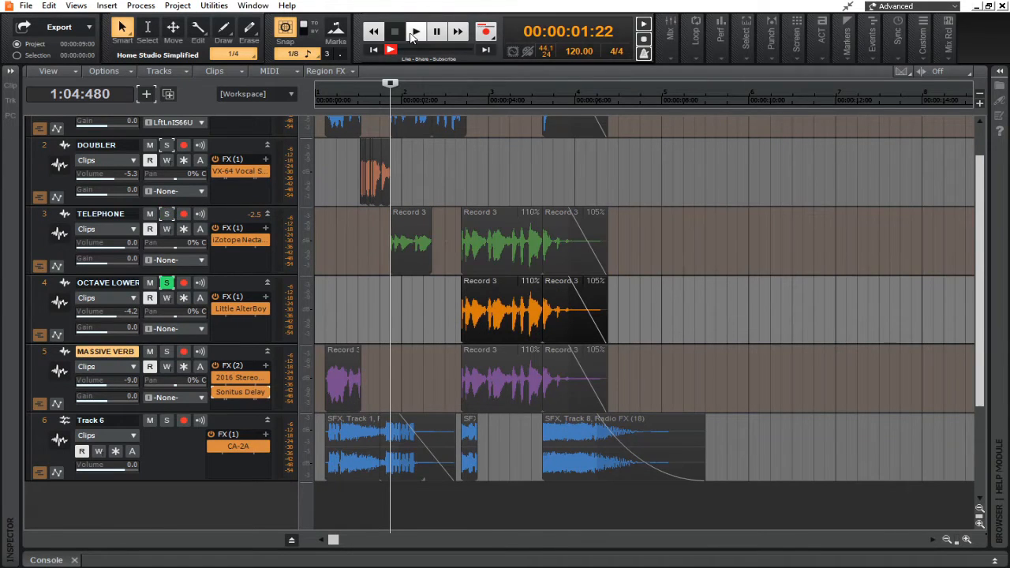
click(416, 32)
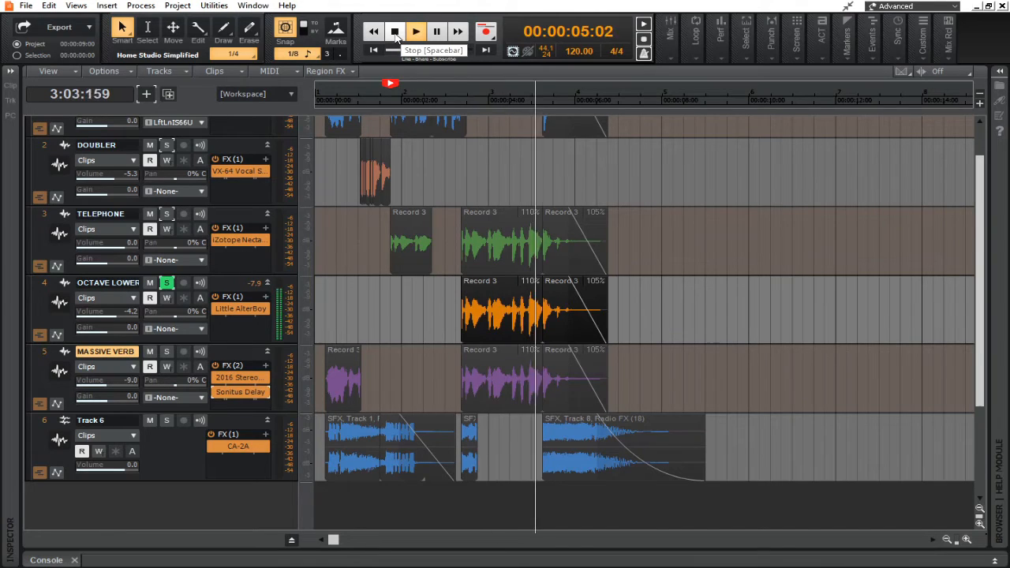
click(394, 32)
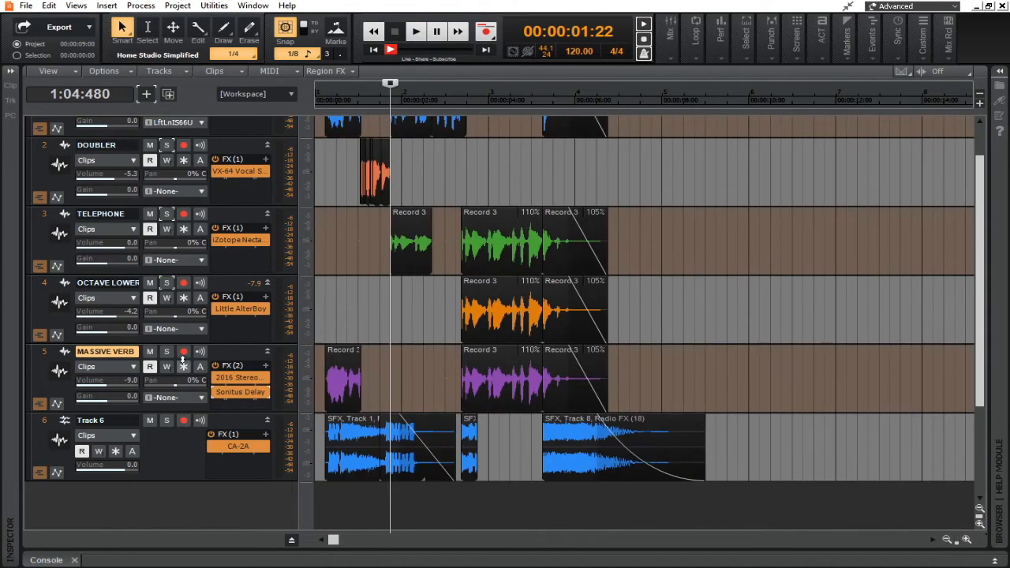
- Solo MASSIVE VERB, play from bar 2, stop, and rewind to the start
click(166, 351)
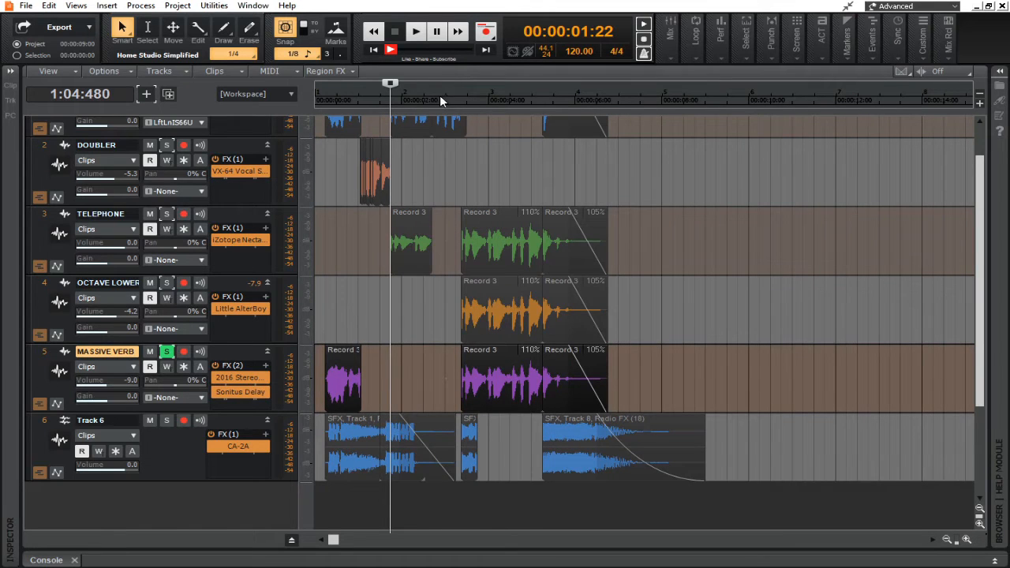
click(415, 32)
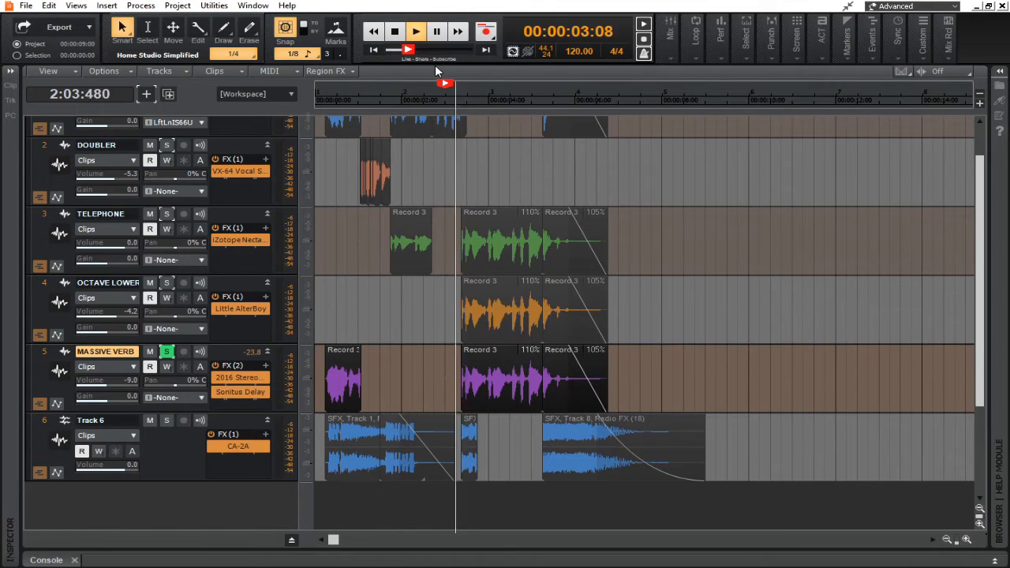
click(395, 31)
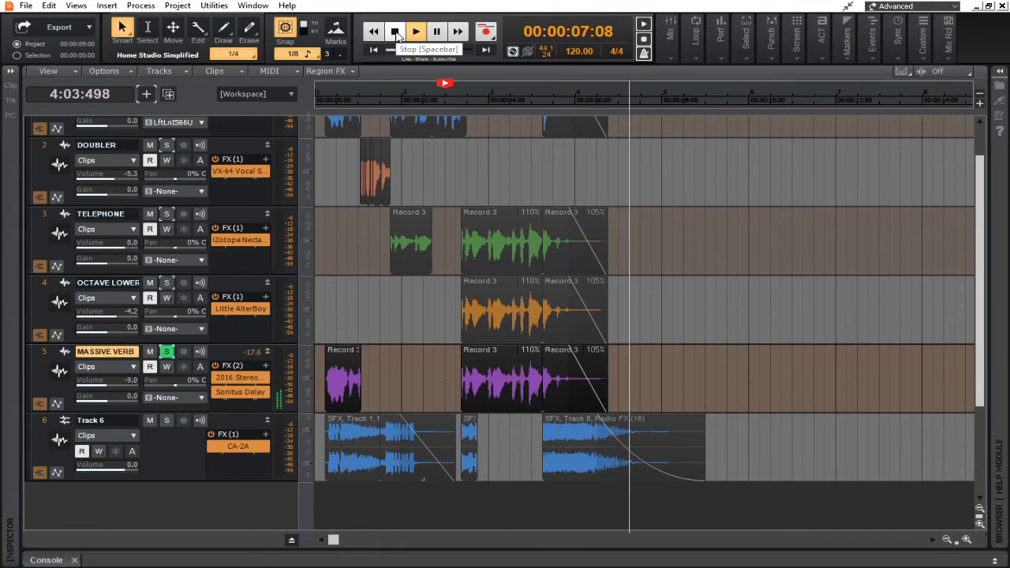
click(394, 32)
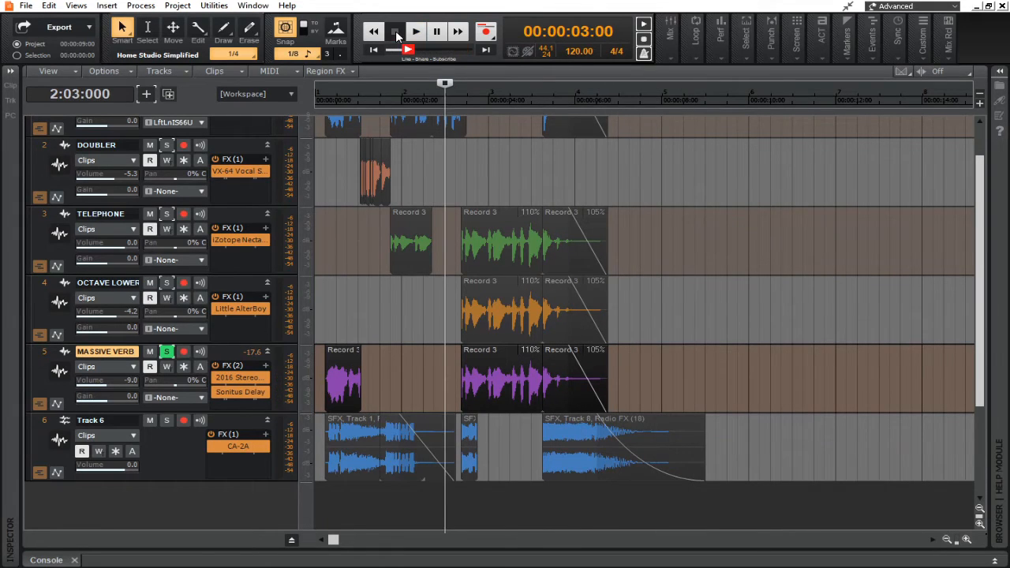
click(373, 31)
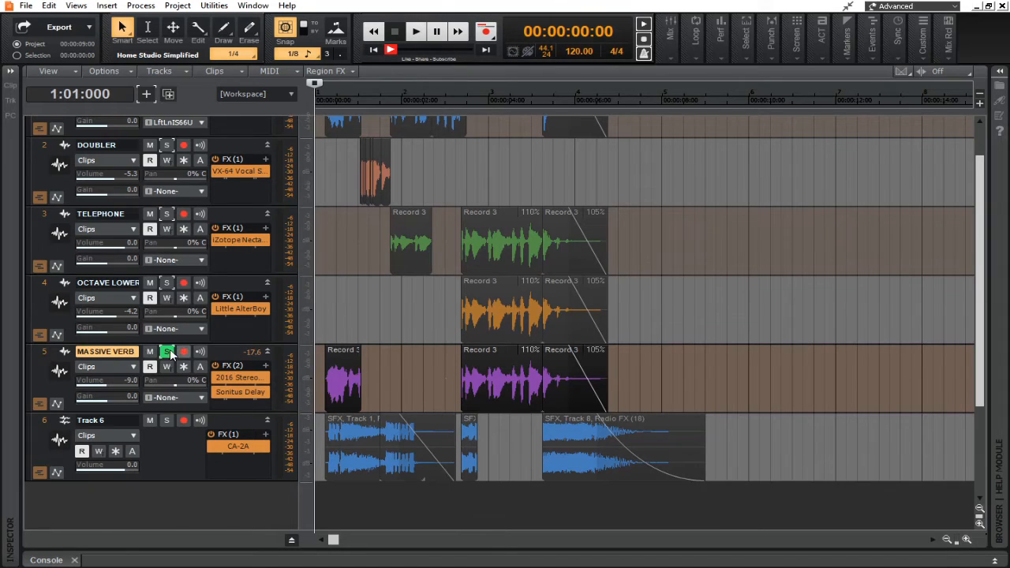
mouse_move(415, 31)
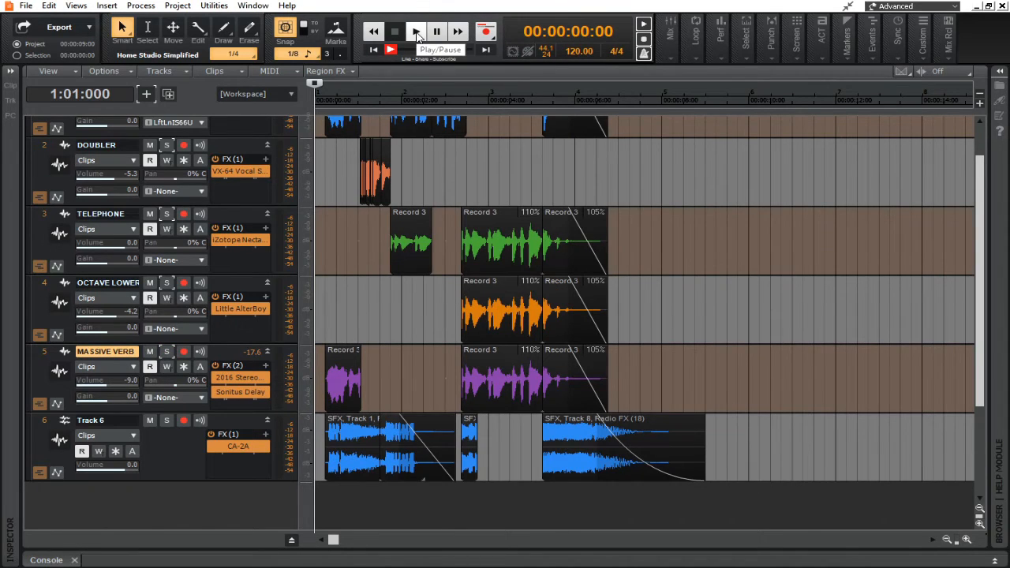
- Play the full intro mix without solo, then stop back at the beginning
click(415, 32)
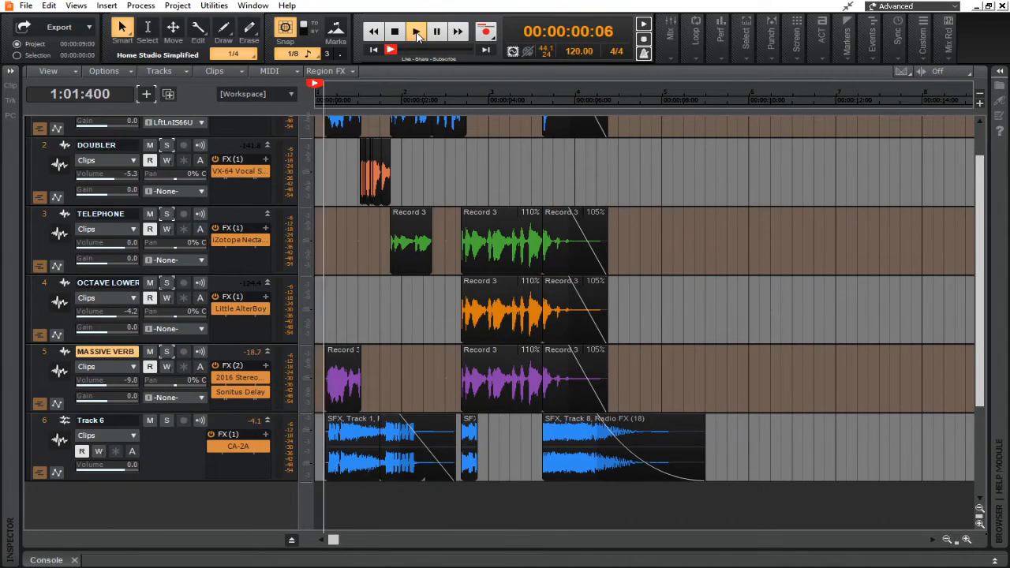
click(415, 31)
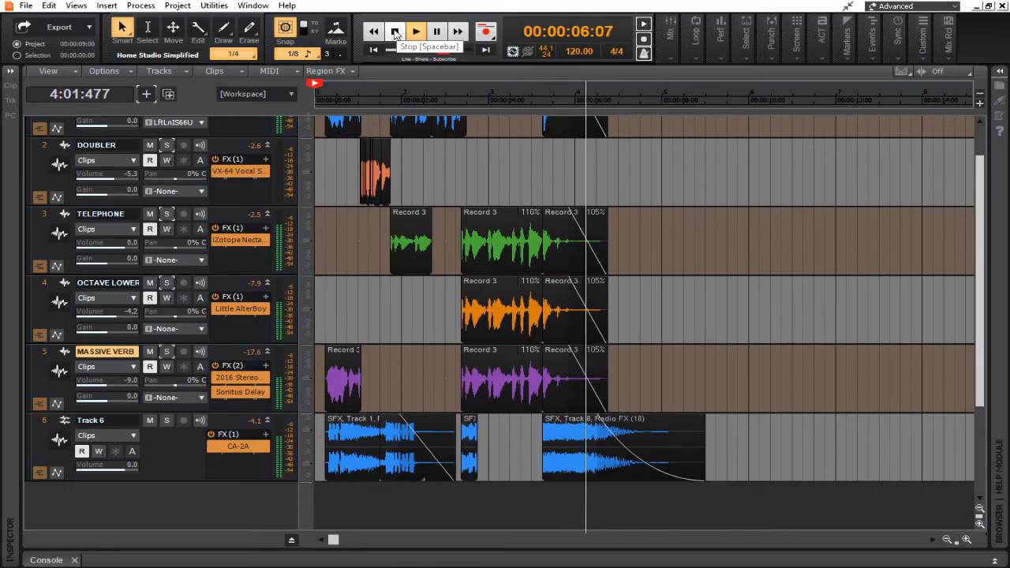
click(415, 31)
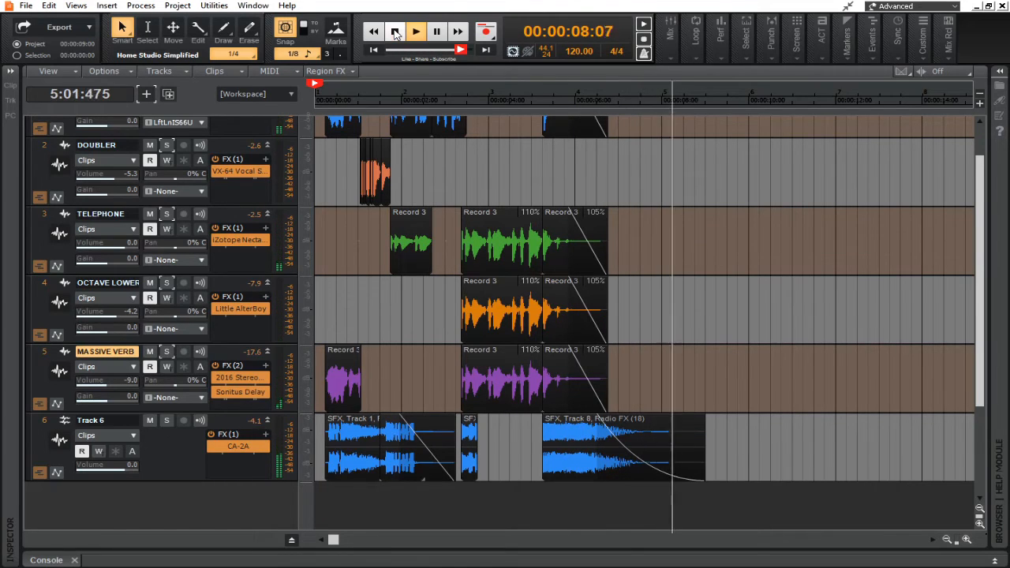
click(394, 31)
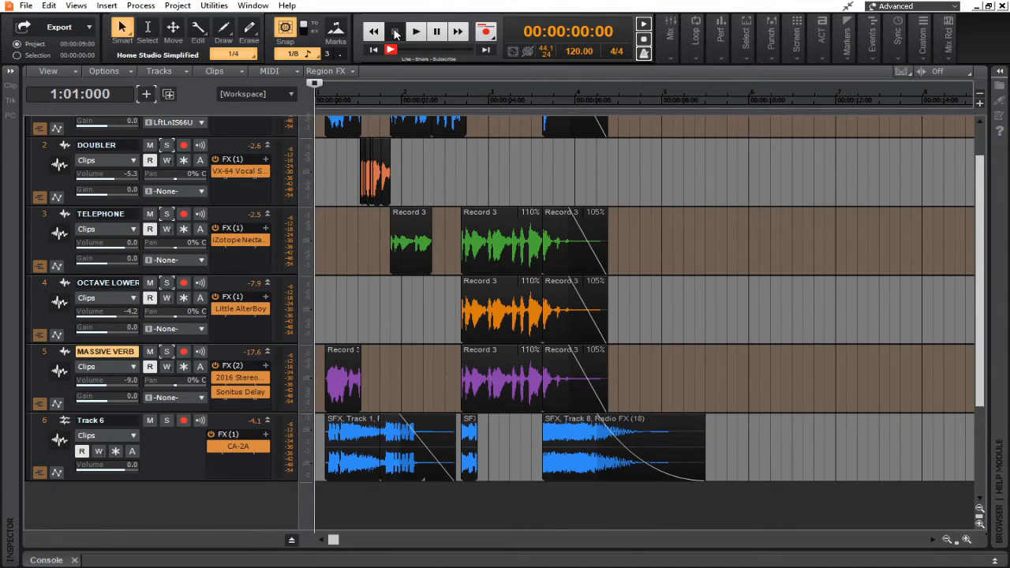